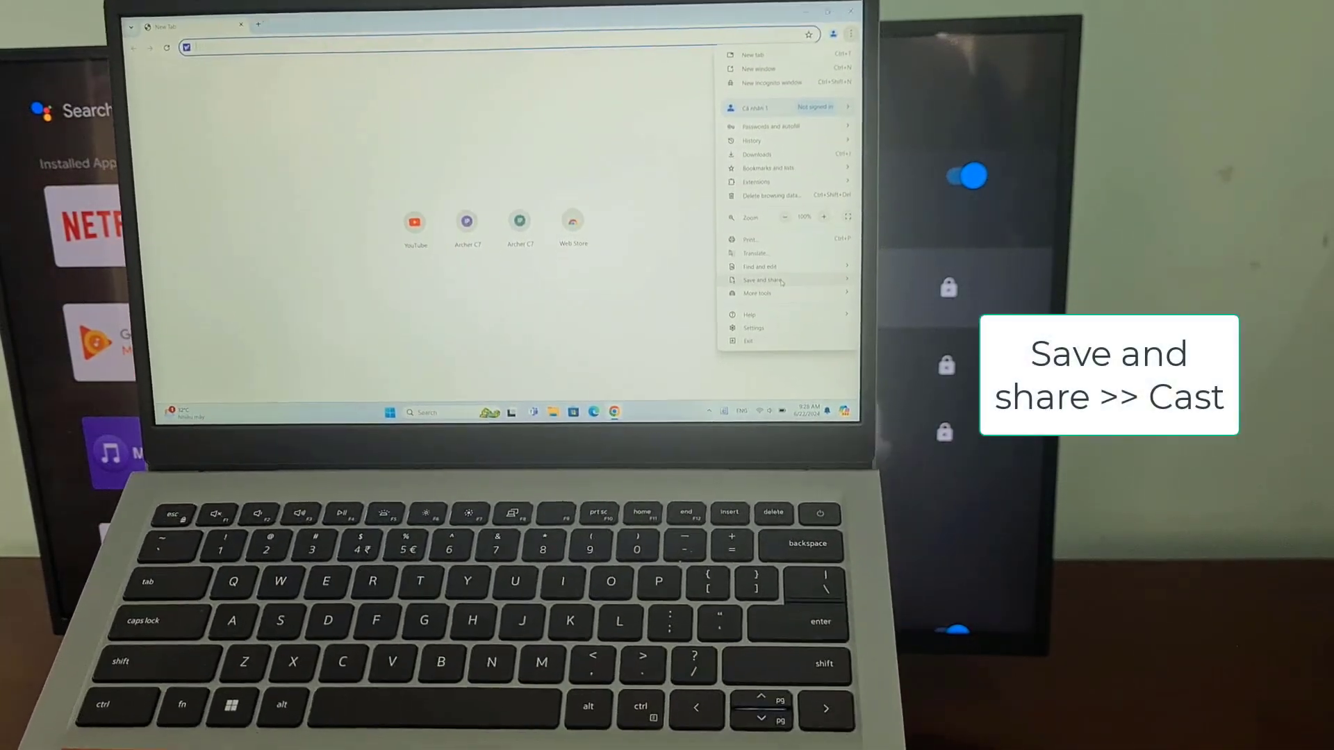
Bring up Chrome's Cast panel listing the nearby TV devices.
{"action": "left_click", "coordinate": [768, 279]}
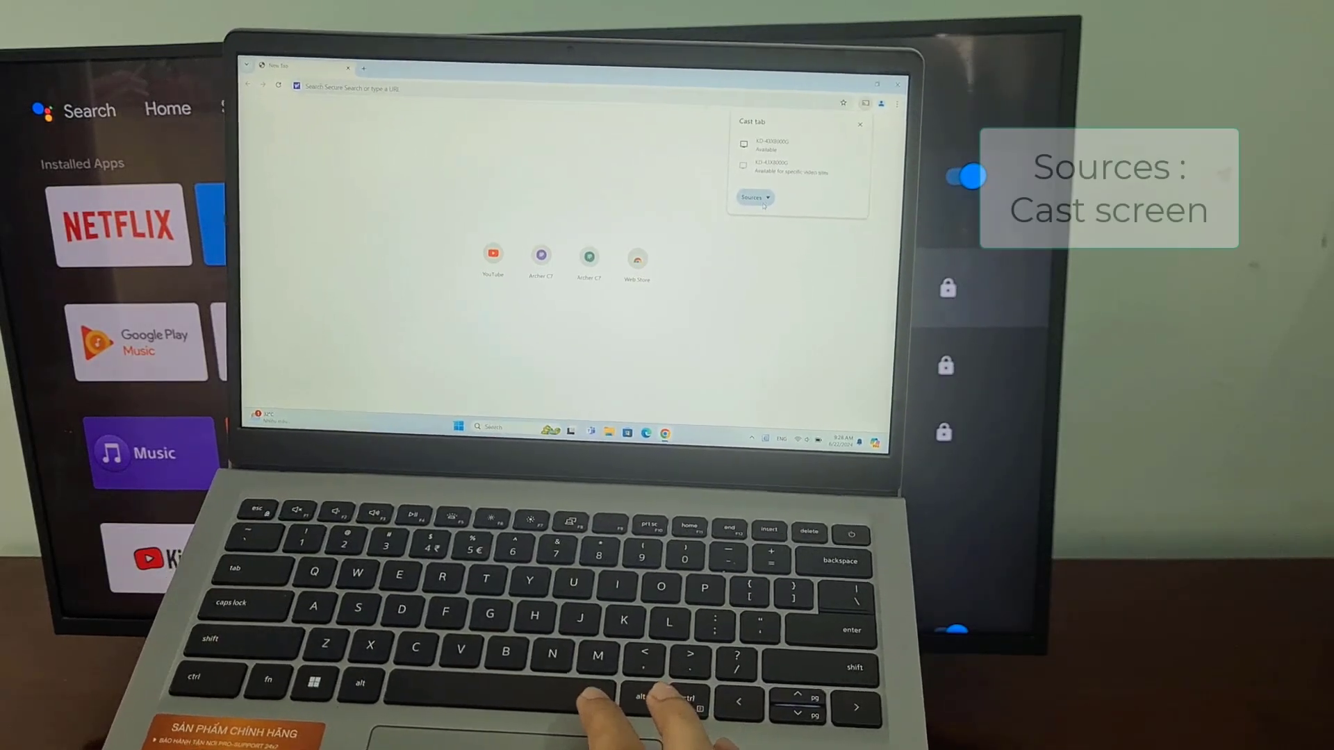
Choose Cast screen as the source and start casting to the Sony TV.
{"action": "left_click", "coordinate": [752, 197]}
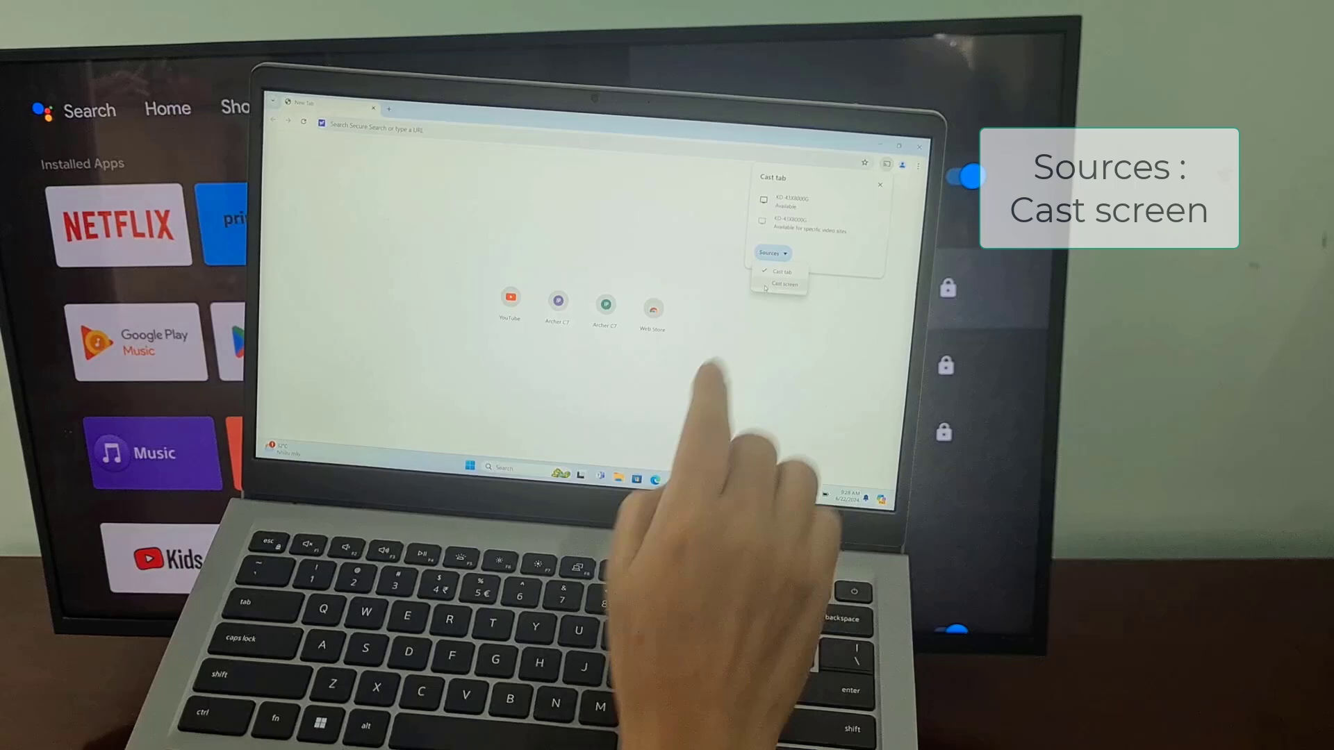
{"action": "left_click", "coordinate": [777, 283]}
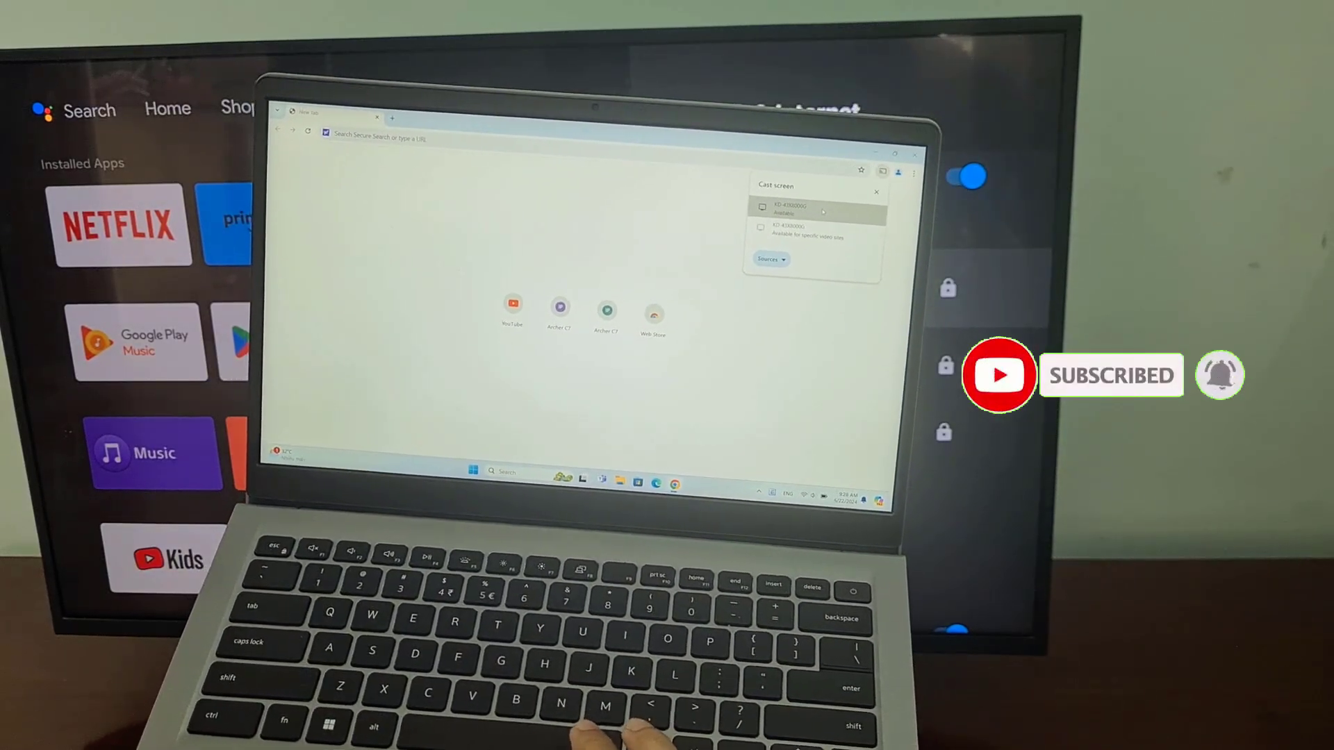
{"action": "left_click", "coordinate": [817, 209]}
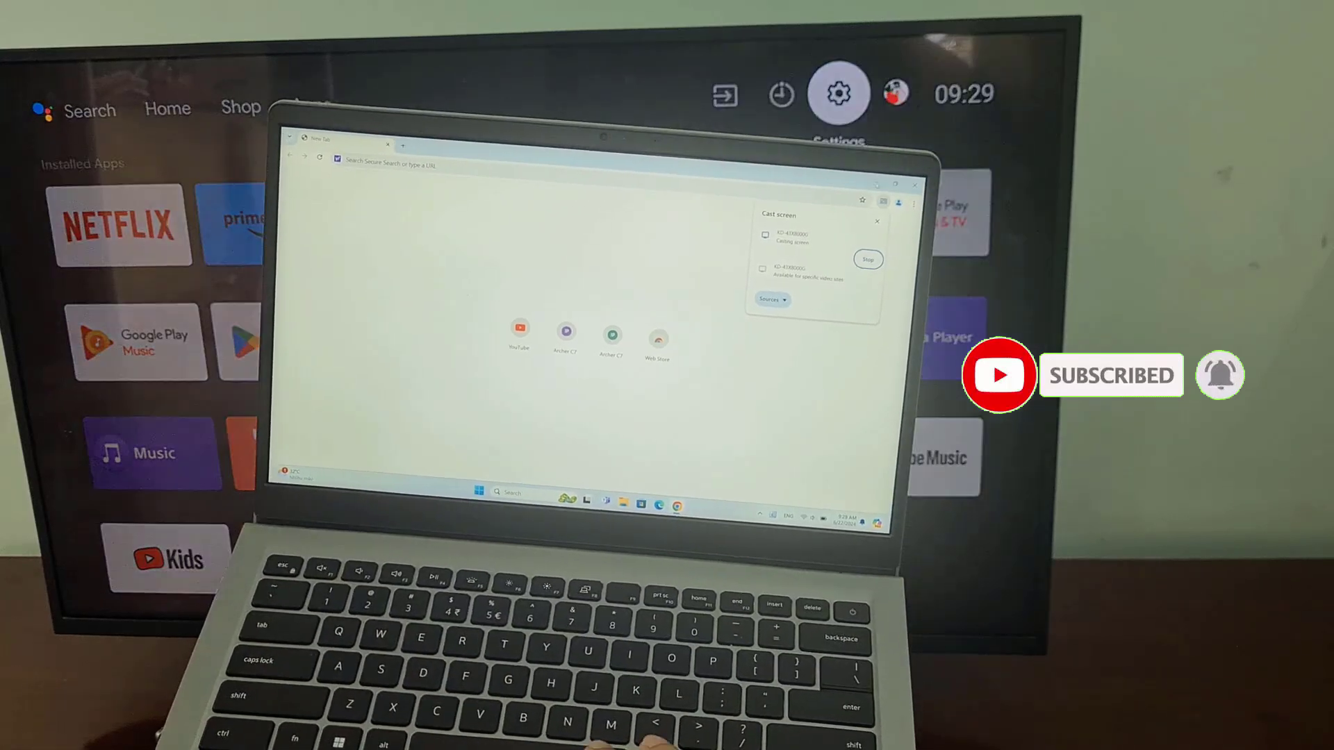